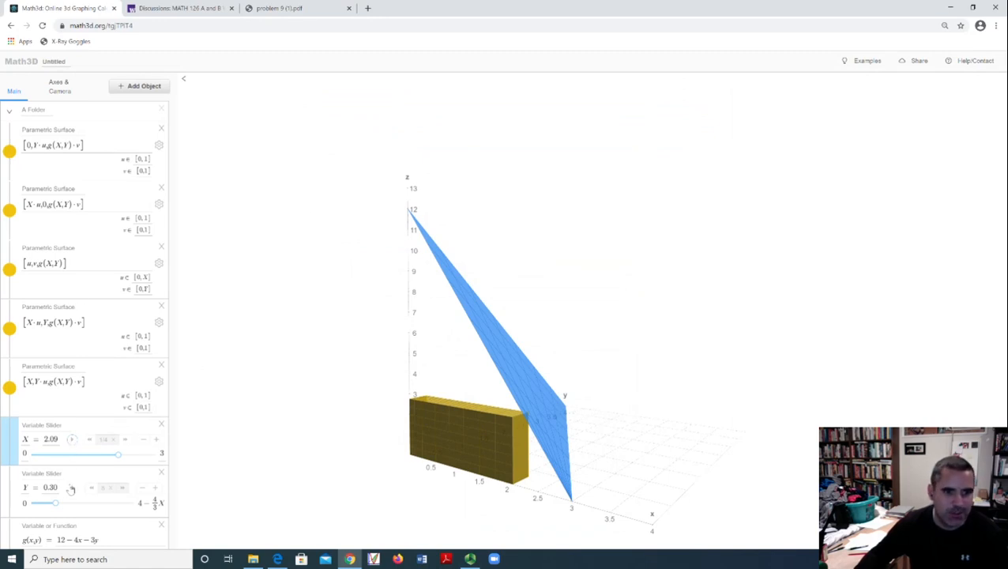
Stretch the box along x to about 2.47, making it a long low block under the plane
{"action": "left_click_drag", "start_coordinate": [55, 503], "coordinate": [85, 502]}
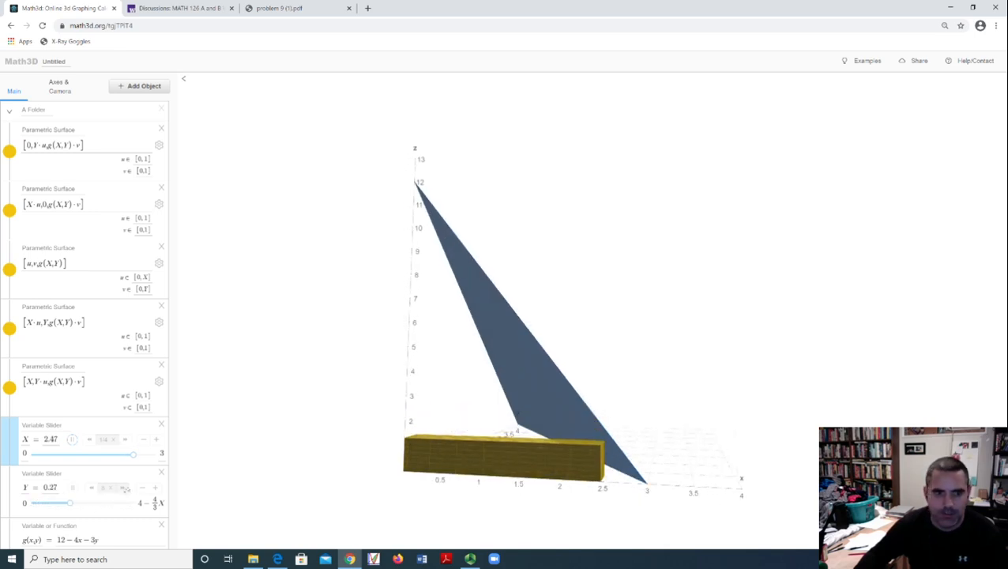
Narrow the box to x≈0.72, then set x≈1.26 and y≈1.82 for a wide shallow slab
{"action": "left_click_drag", "start_coordinate": [133, 454], "coordinate": [60, 453]}
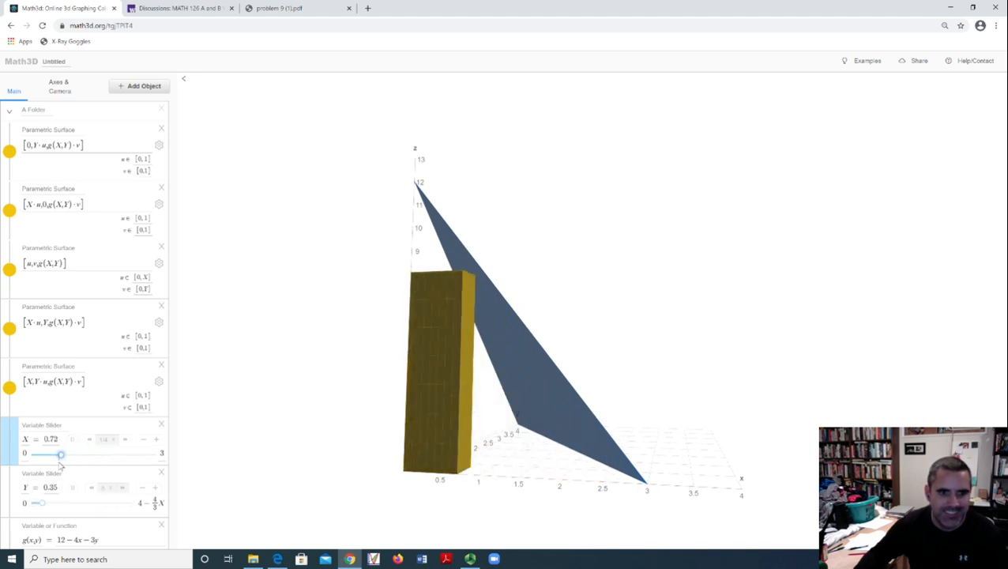
{"action": "left_click_drag", "start_coordinate": [38, 503], "coordinate": [129, 502]}
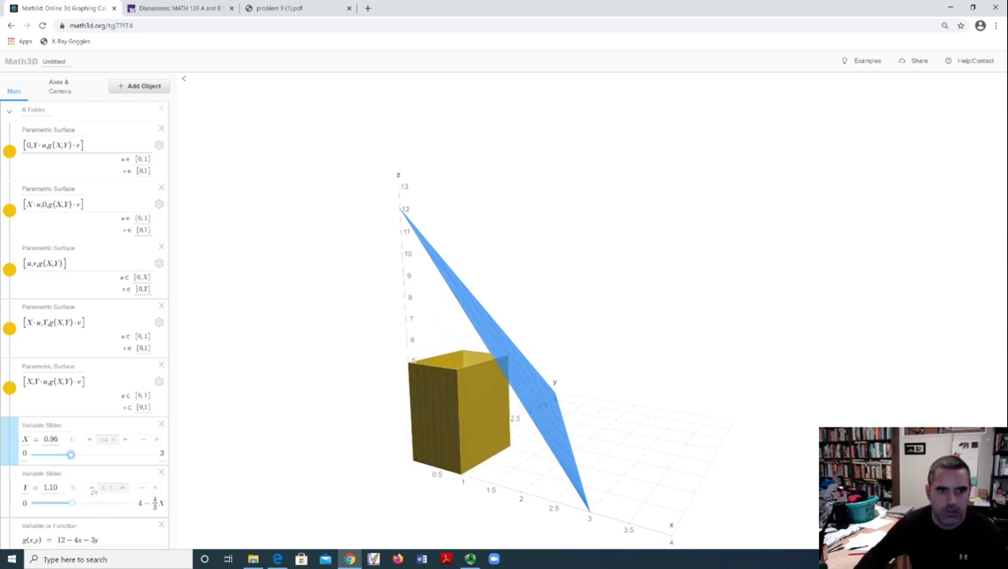
{"action": "left_click_drag", "start_coordinate": [74, 502], "coordinate": [123, 503]}
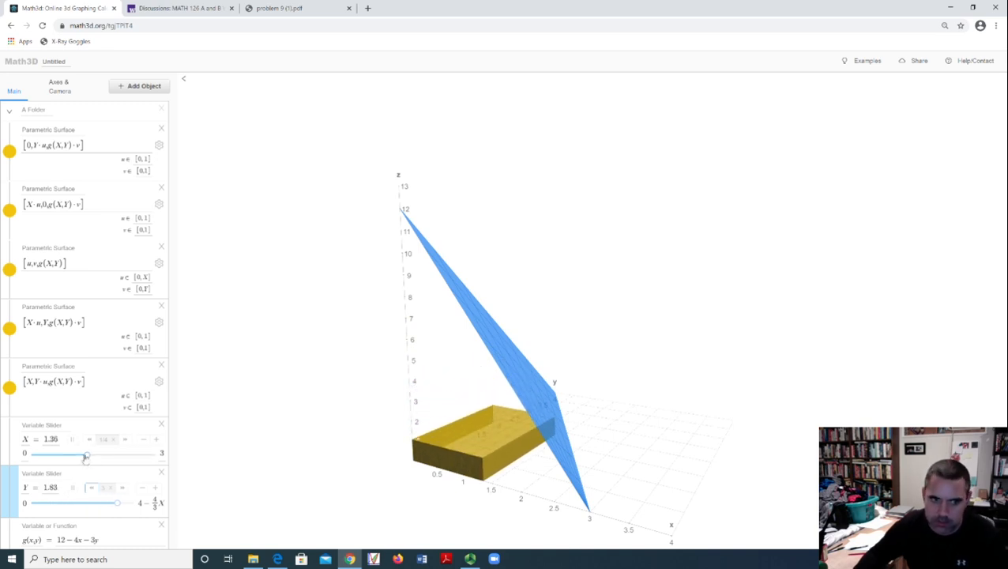
Reduce x to about 0.39 and raise y to about 2.0, forming a long narrow bar
{"action": "left_click_drag", "start_coordinate": [85, 455], "coordinate": [26, 451]}
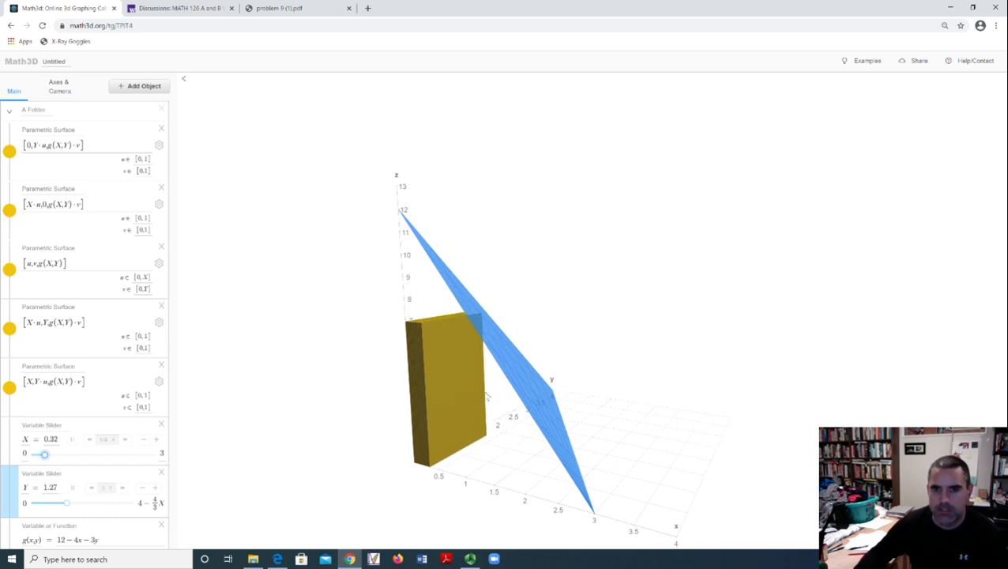
{"action": "left_click_drag", "start_coordinate": [66, 502], "coordinate": [111, 502]}
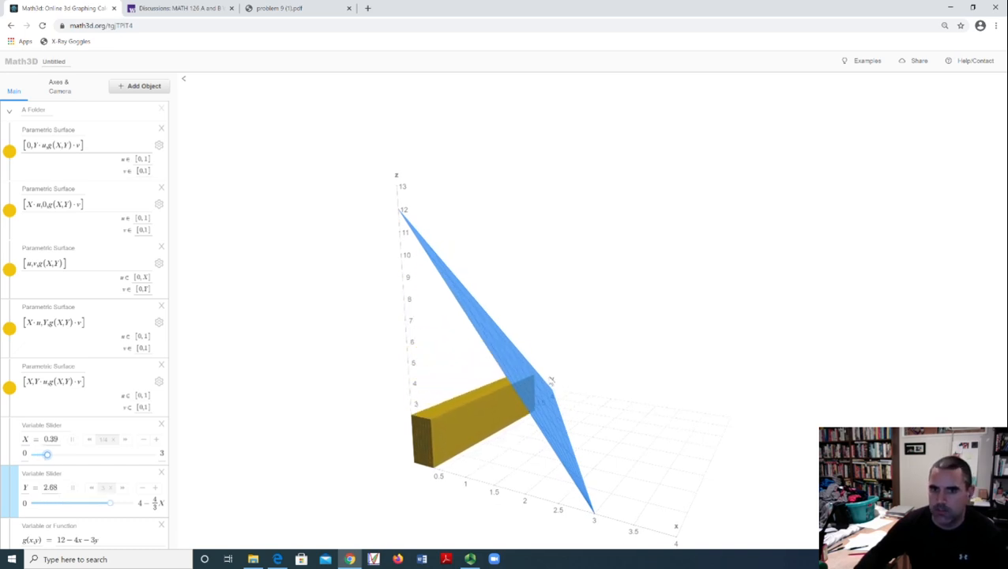